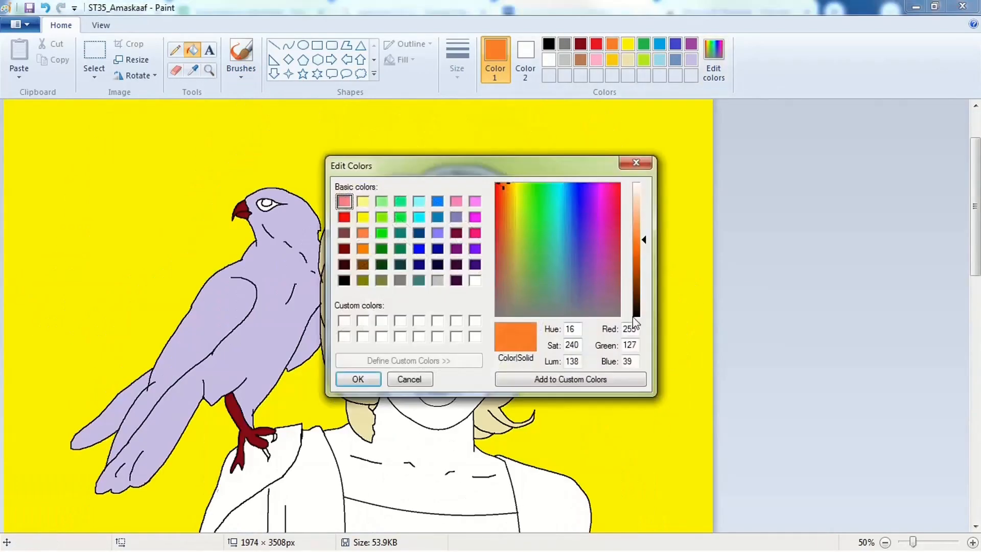
# Confirm blue as Color 1 in the Edit Colors dialog for the dress
pyautogui.click(358, 380)
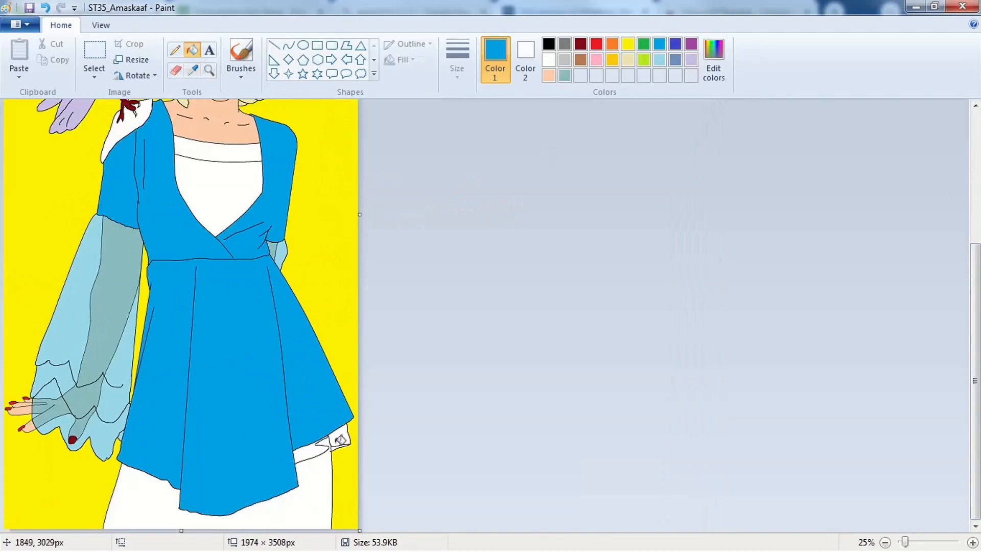
# Fill the hawk brown and shade the face in peach skin tones at 100% zoom
pyautogui.scroll(3)
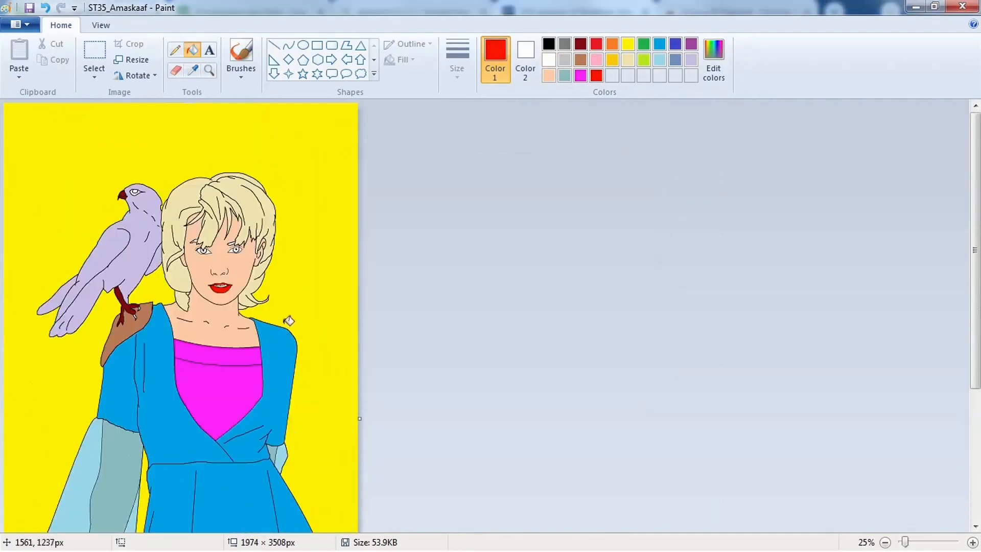
pyautogui.click(579, 60)
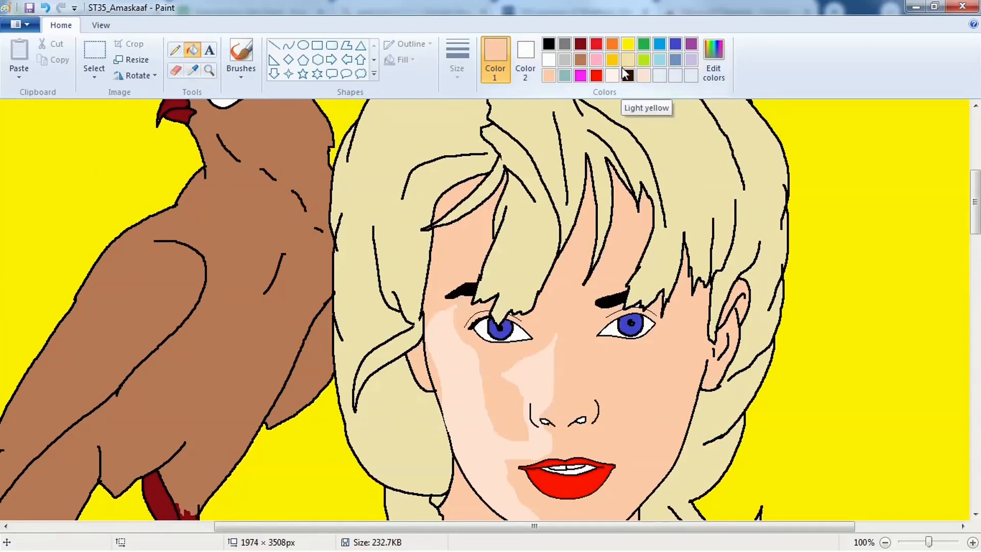
pyautogui.scroll(-3)
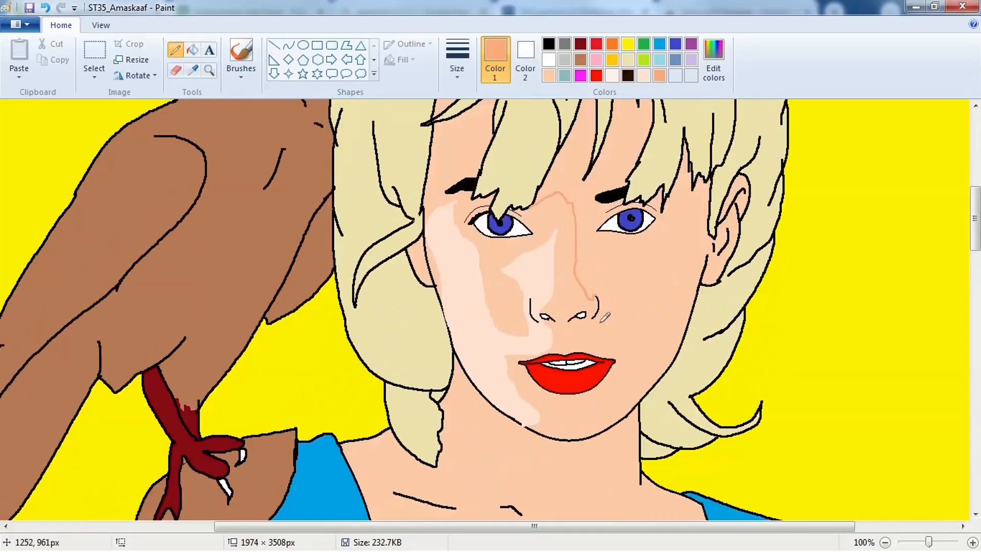